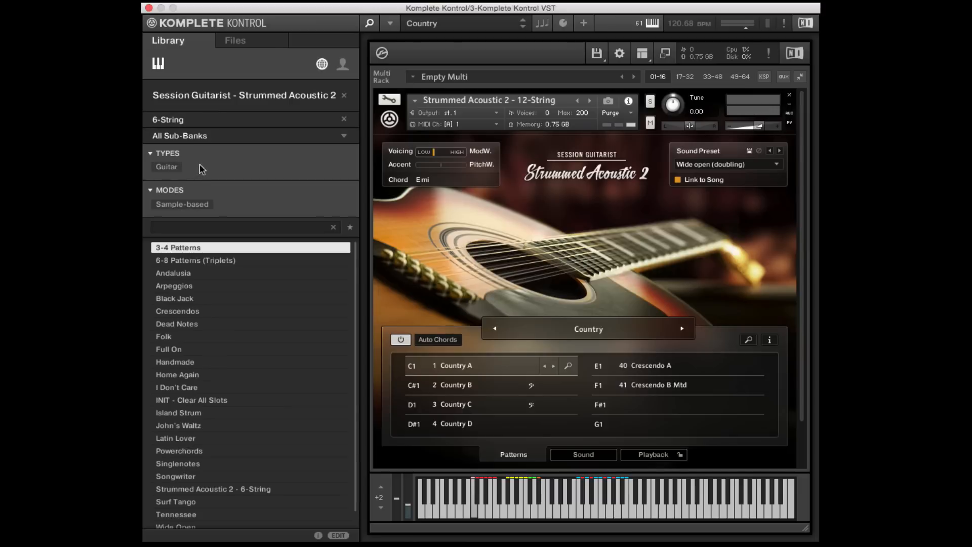
- Load the Black Jack pattern preset from the 6-String sub-bank preset list
{"action": "left_click", "coordinate": [175, 298]}
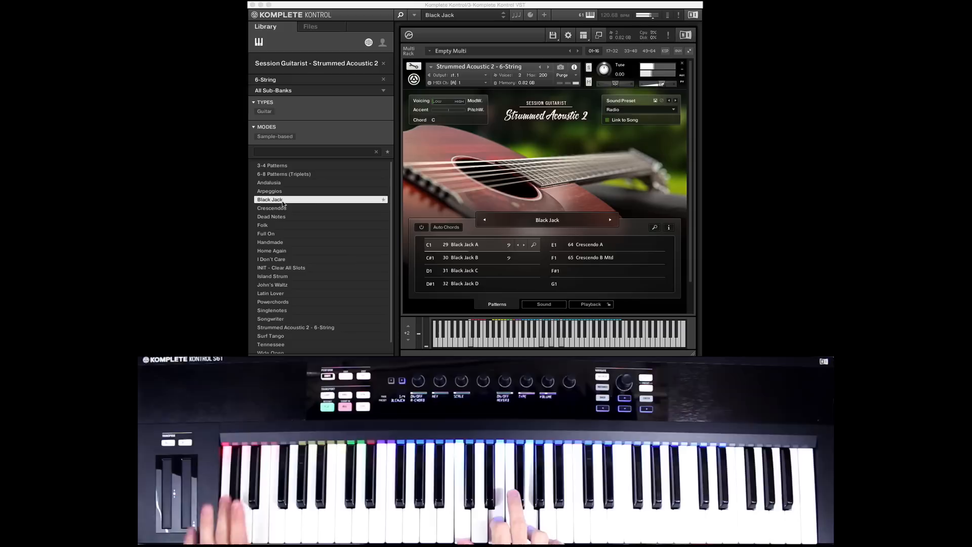
{"action": "left_click", "coordinate": [461, 257]}
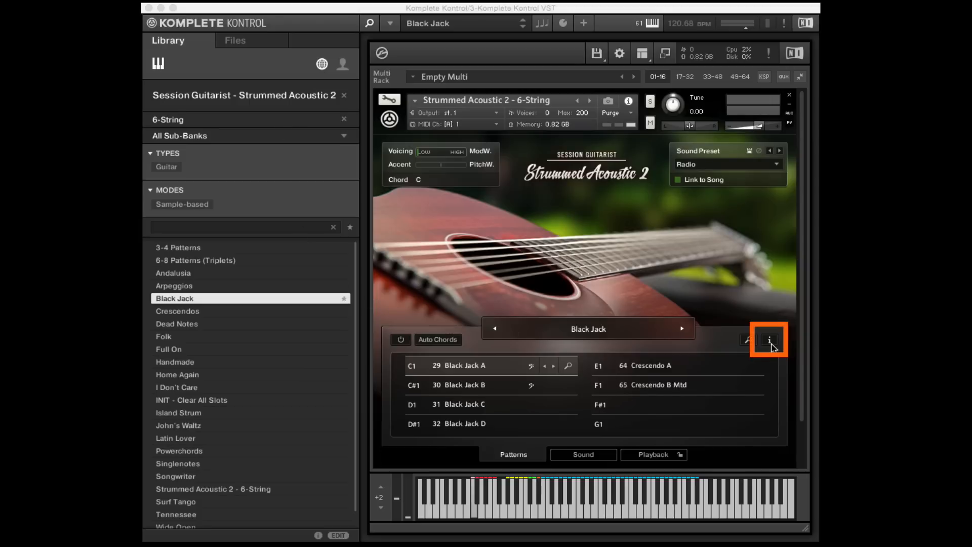
{"action": "left_click", "coordinate": [768, 339]}
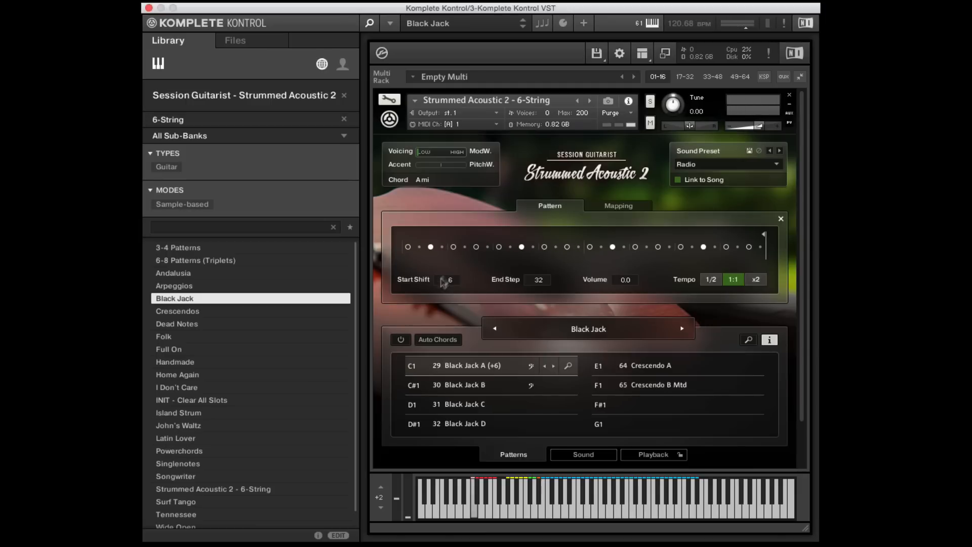
{"action": "left_click", "coordinate": [483, 365]}
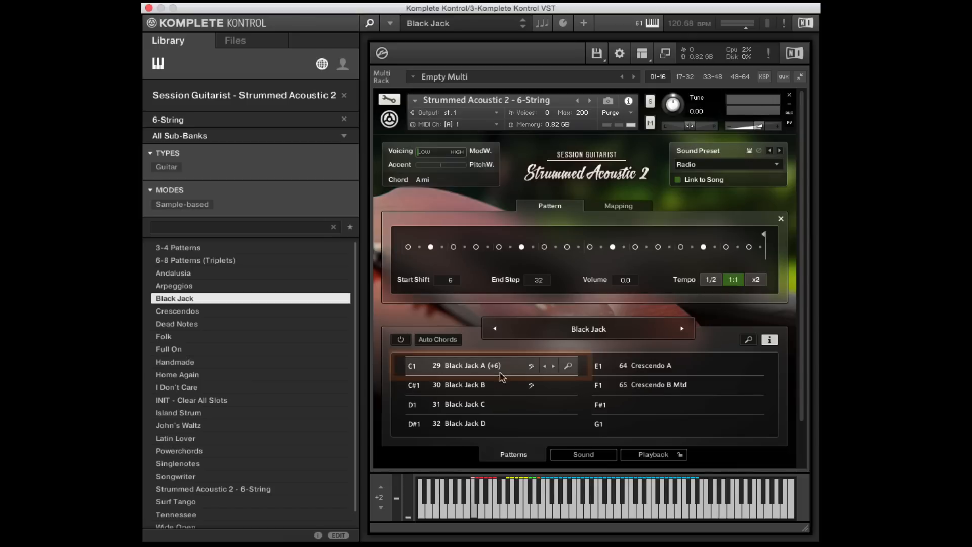
{"action": "left_click", "coordinate": [472, 365]}
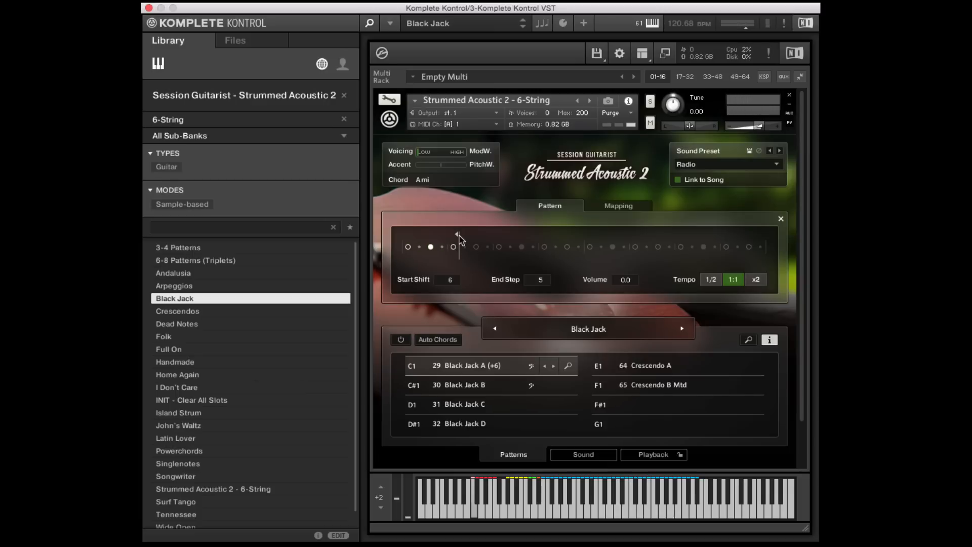
{"action": "left_click_drag", "start_coordinate": [453, 246], "coordinate": [764, 246]}
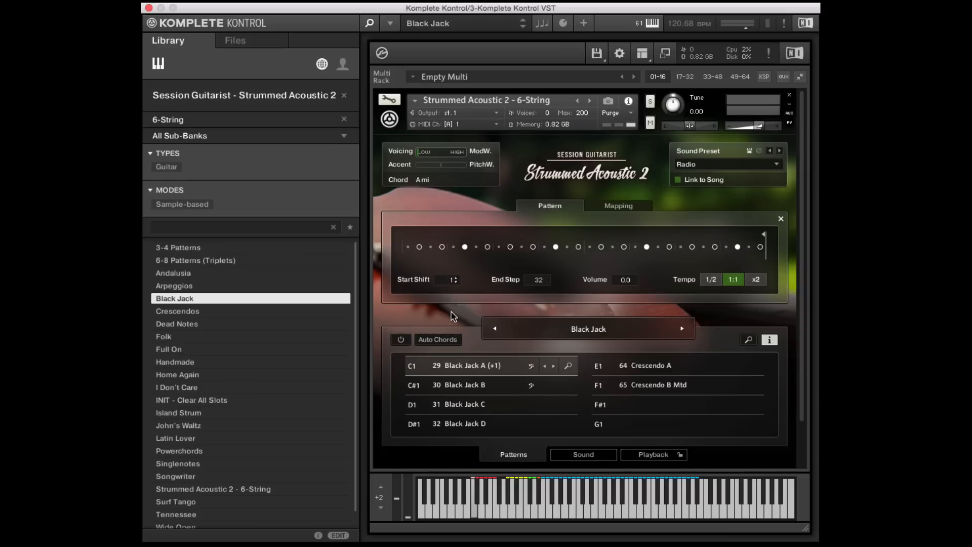
{"action": "left_click", "coordinate": [780, 219]}
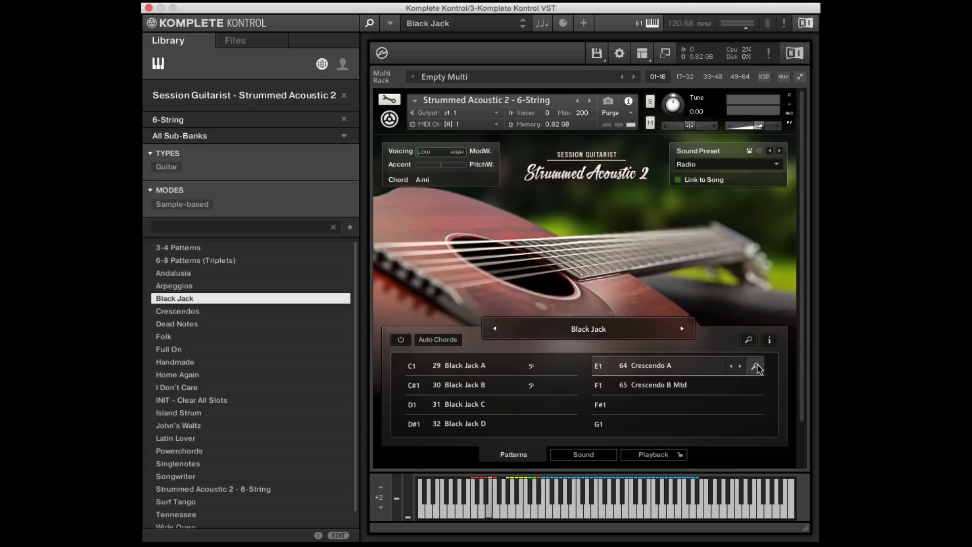
- Browse replacements for Crescendo A, preview Andalusia A, and enter a rhythm in Rhythm Search
{"action": "left_click", "coordinate": [756, 365]}
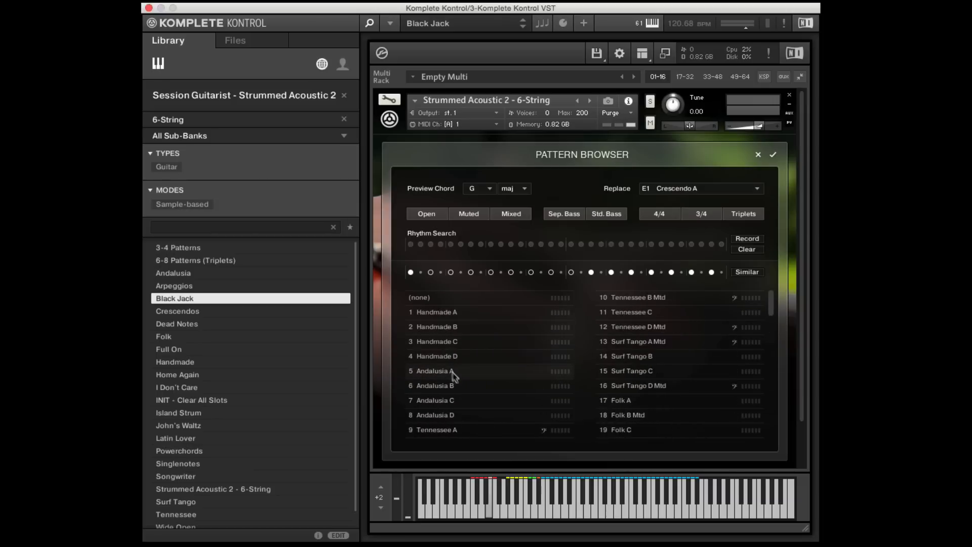
{"action": "mouse_move", "coordinate": [468, 375]}
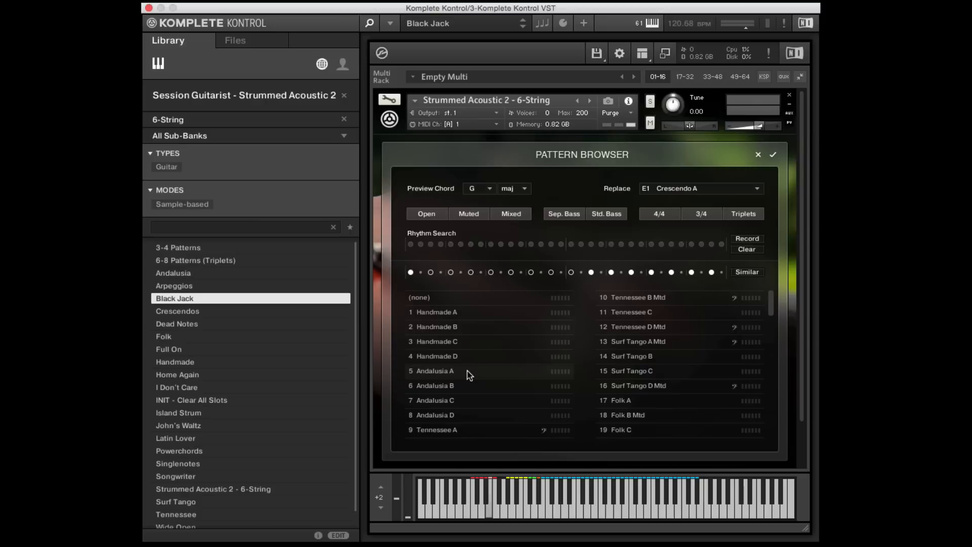
{"action": "left_click", "coordinate": [436, 370]}
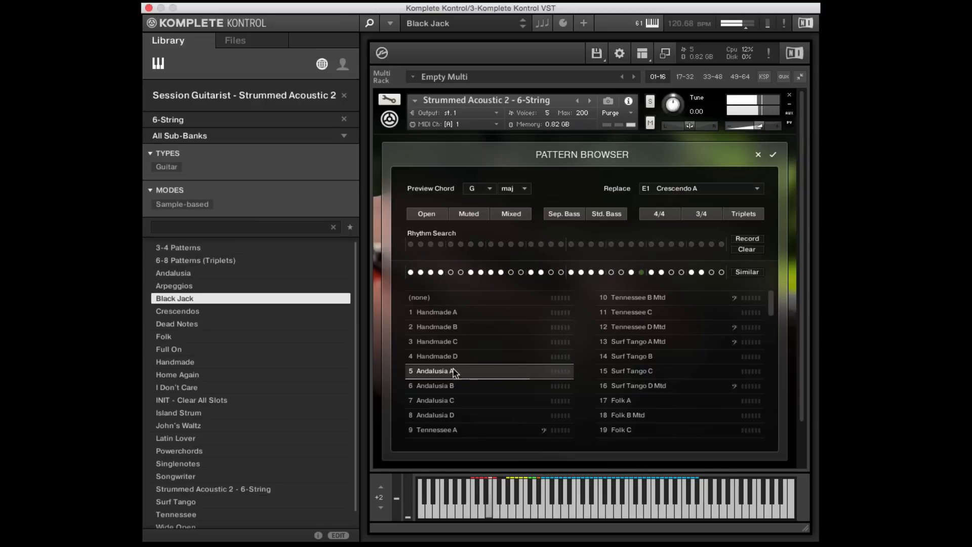
{"action": "left_click", "coordinate": [746, 239]}
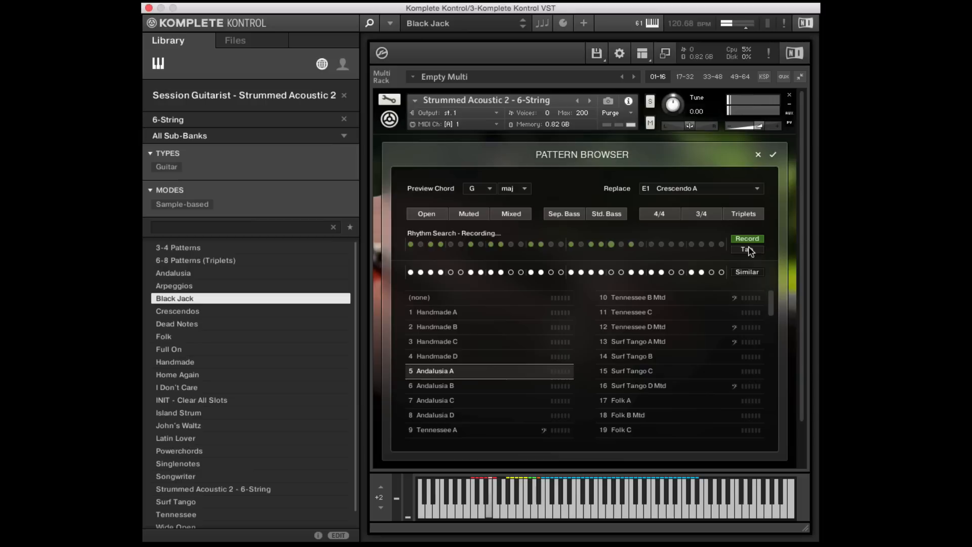
{"action": "left_click", "coordinate": [746, 239]}
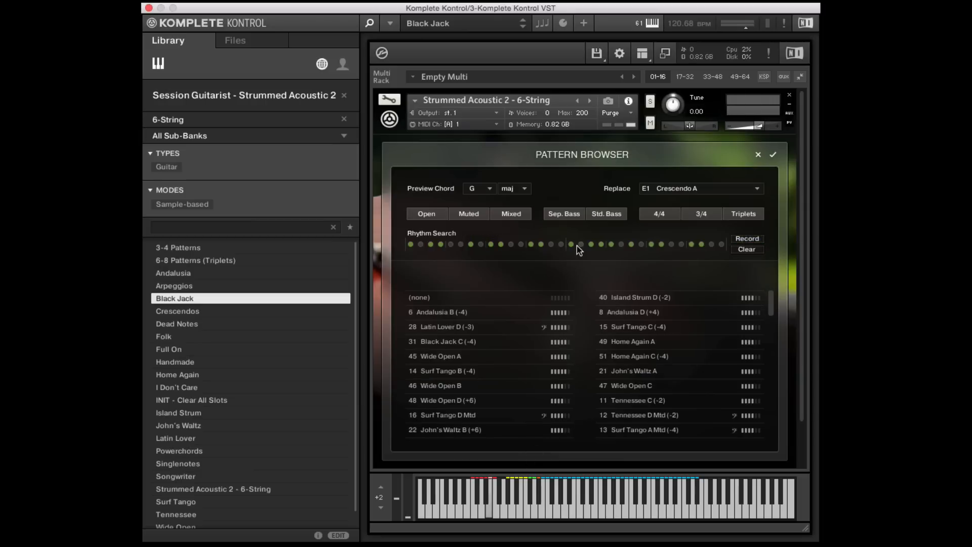
{"action": "left_click", "coordinate": [600, 244]}
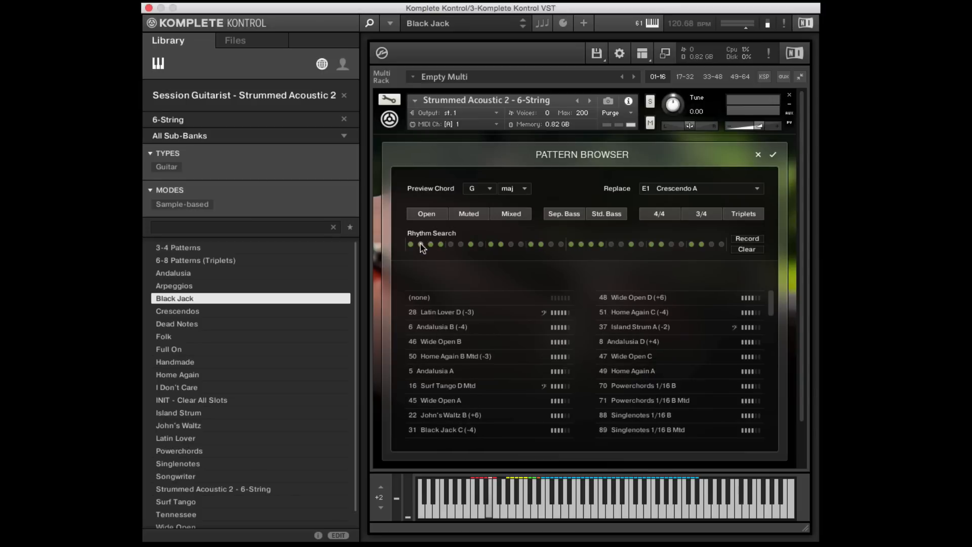
{"action": "left_click", "coordinate": [430, 244]}
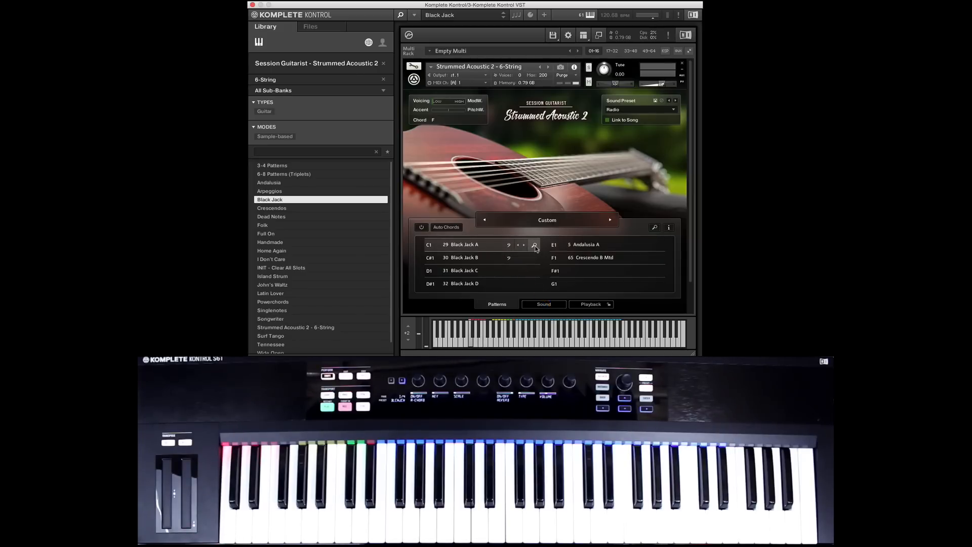
{"action": "left_click", "coordinate": [533, 246]}
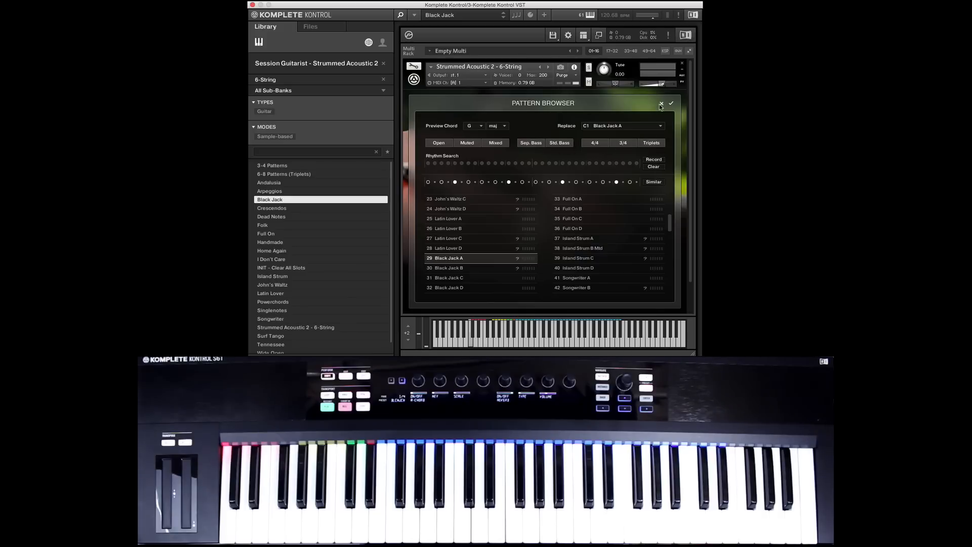
{"action": "left_click", "coordinate": [661, 104]}
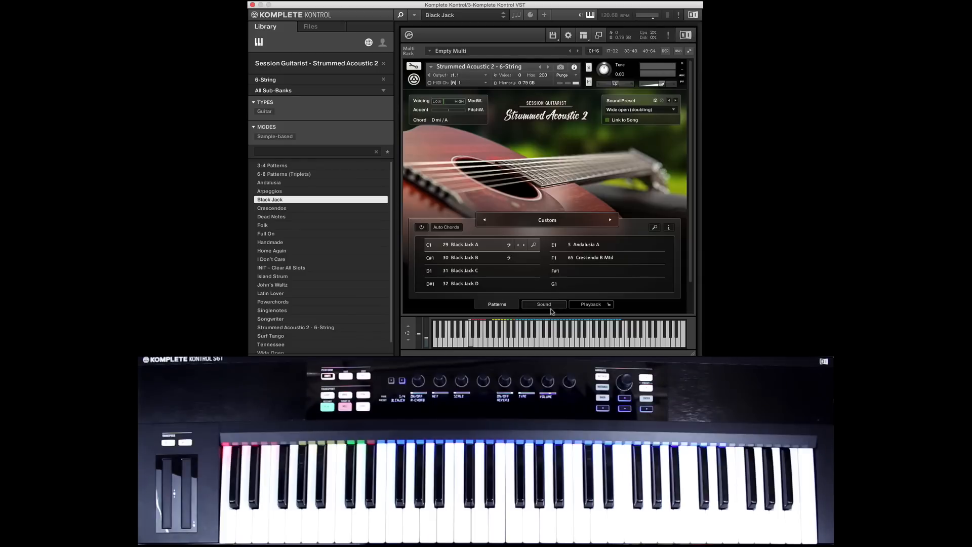
- Show the guitar's sound settings page
{"action": "left_click", "coordinate": [543, 304]}
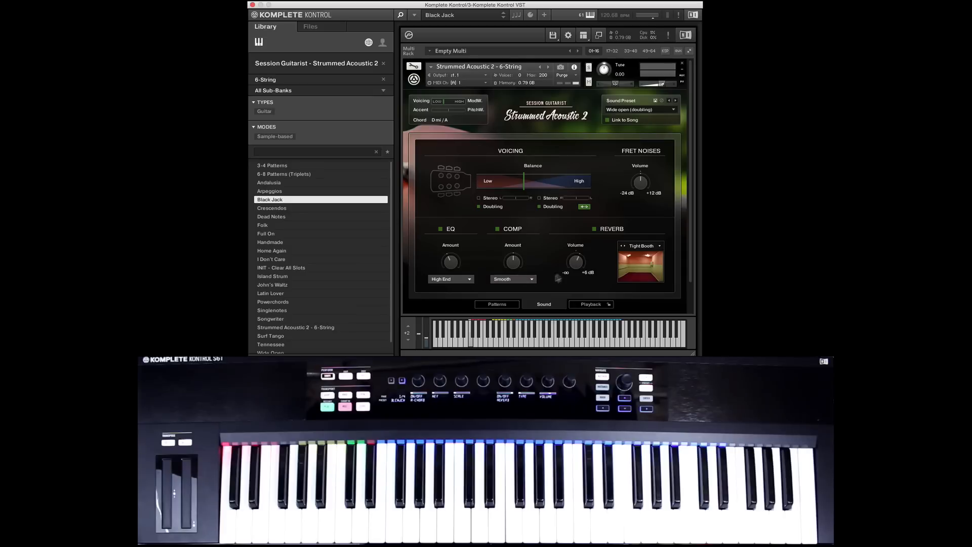
- Look through the reverb room types and keep Tight Booth
{"action": "left_click", "coordinate": [641, 246]}
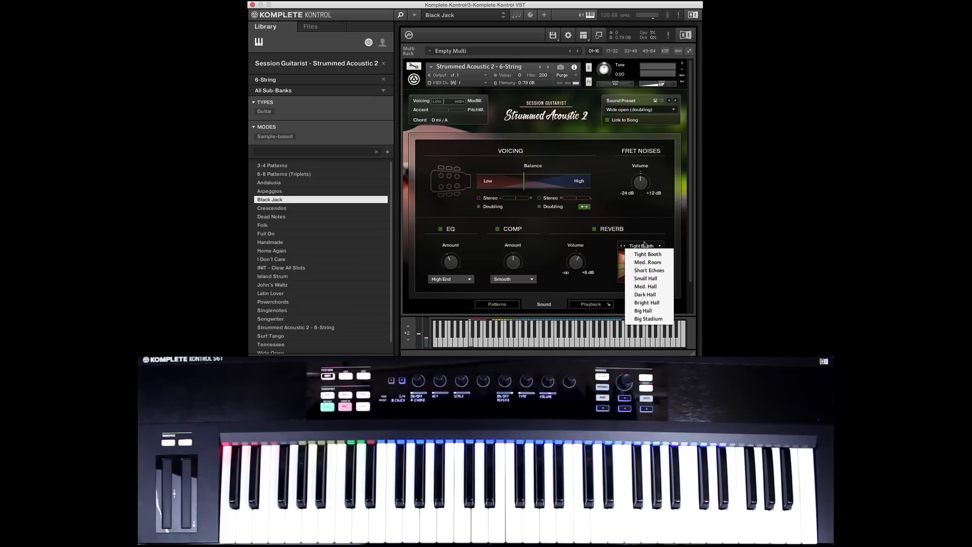
{"action": "left_click", "coordinate": [647, 253]}
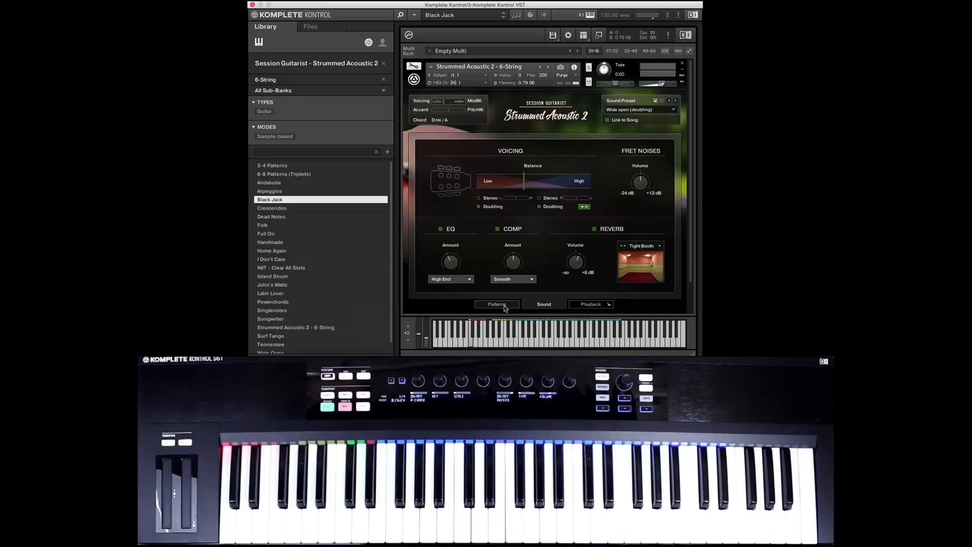
{"action": "left_click", "coordinate": [497, 304]}
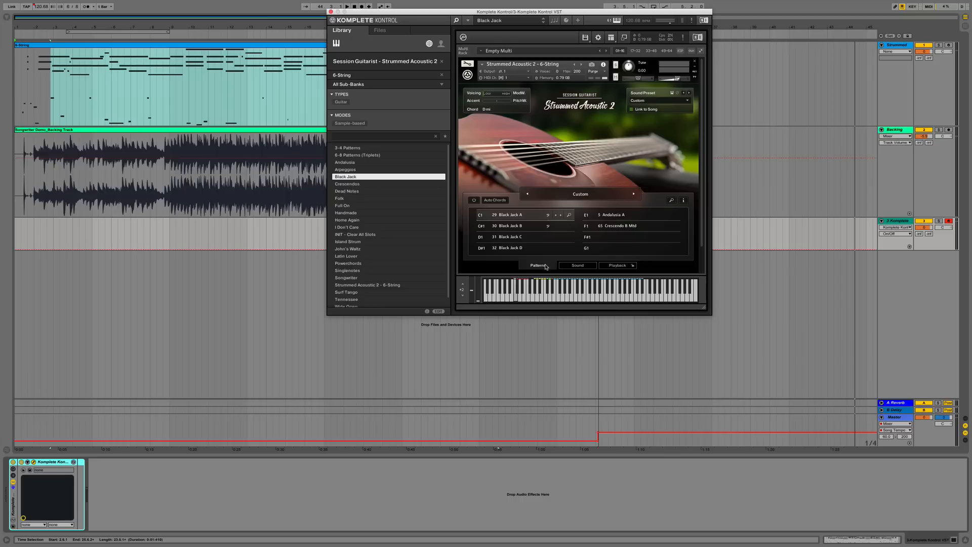
{"action": "mouse_move", "coordinate": [546, 264]}
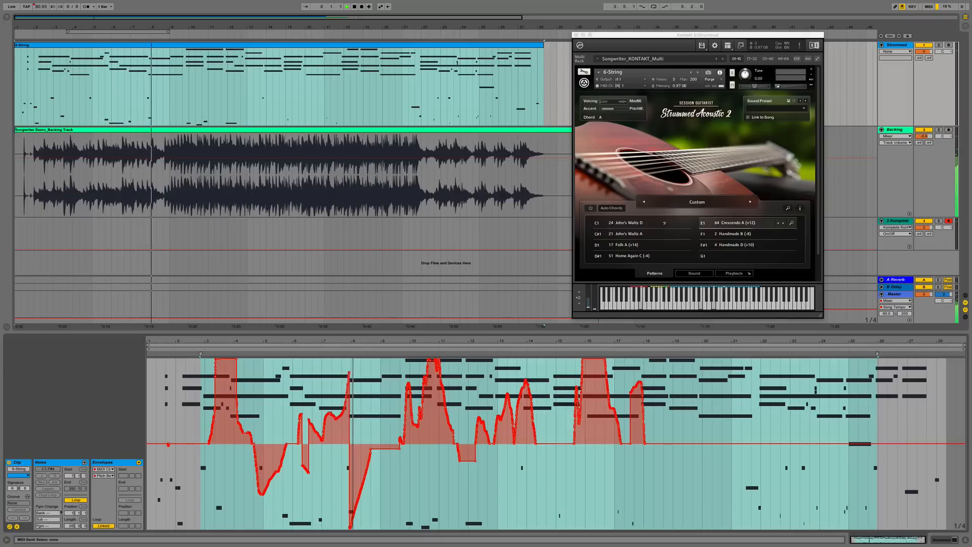
- Open the Envelopes box's controller chooser to select another envelope
{"action": "left_click", "coordinate": [103, 476]}
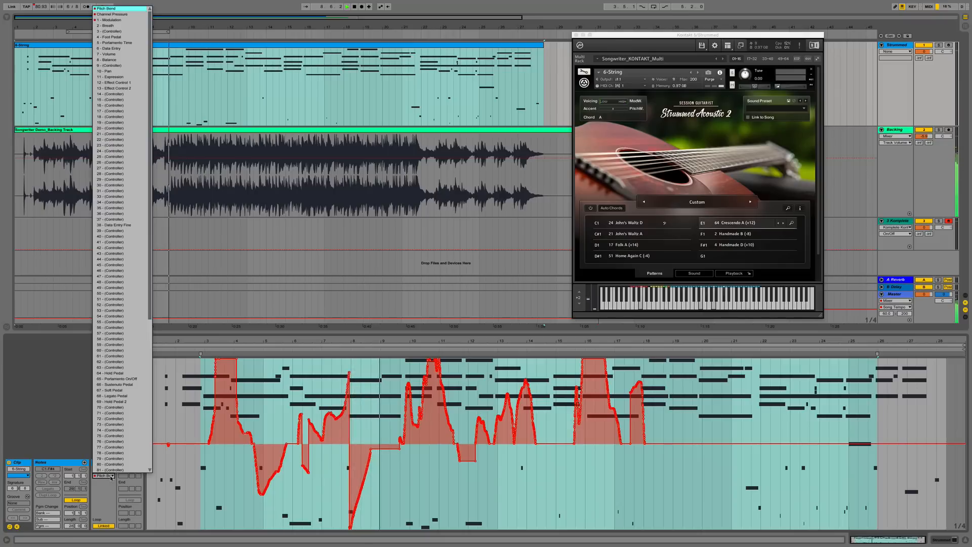